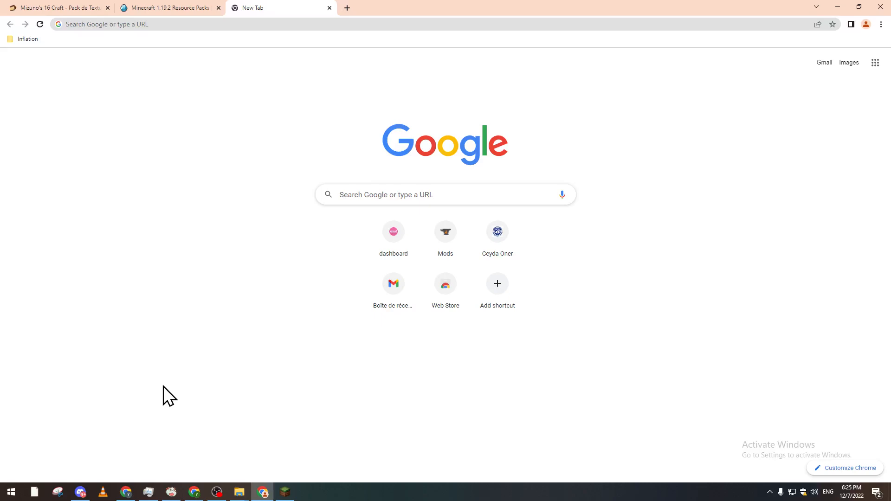
mouse_move(165, 392)
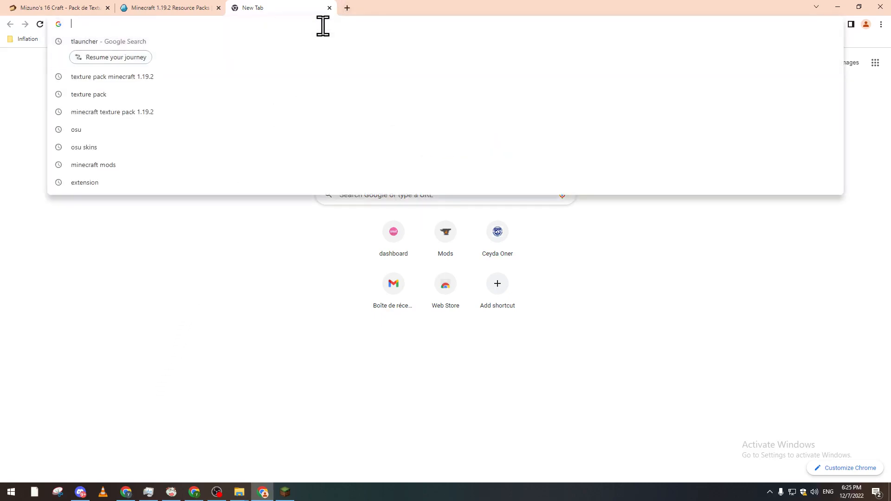
Search Google for 'Tlauncher', reach tlauncher.org's download page and dismiss the Select Platform popup.
text(Tlauncher)
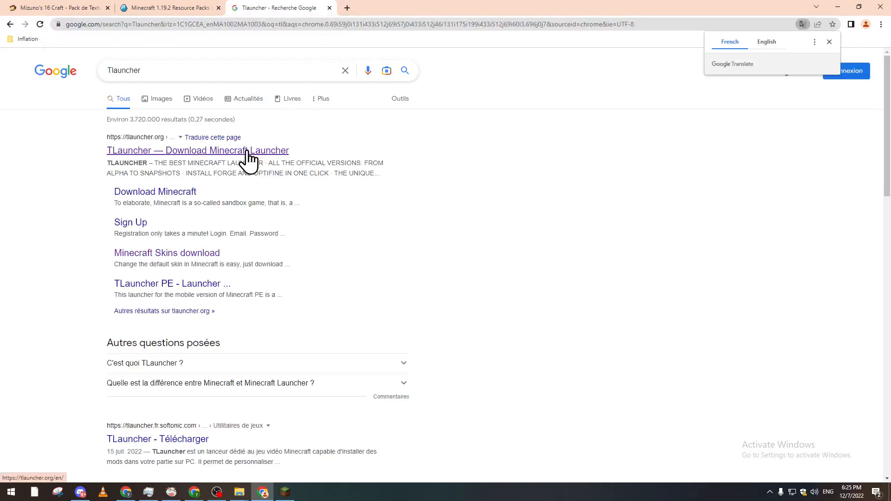
click(197, 150)
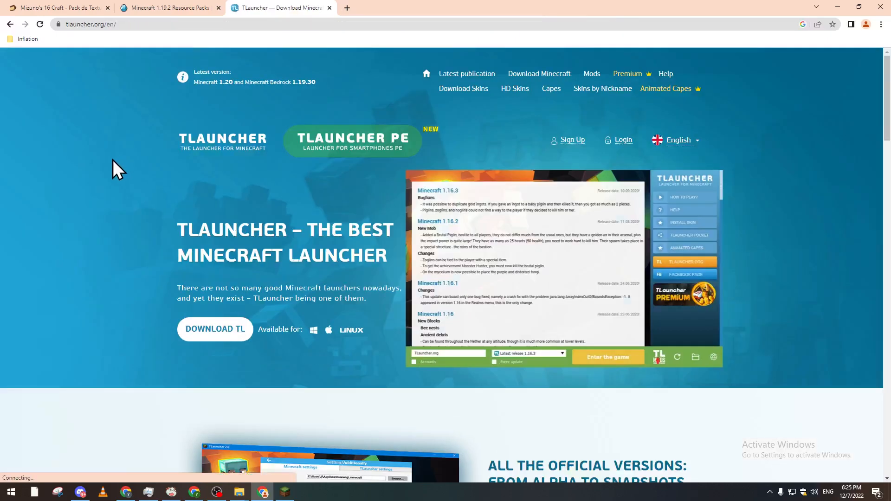
mouse_move(816, 213)
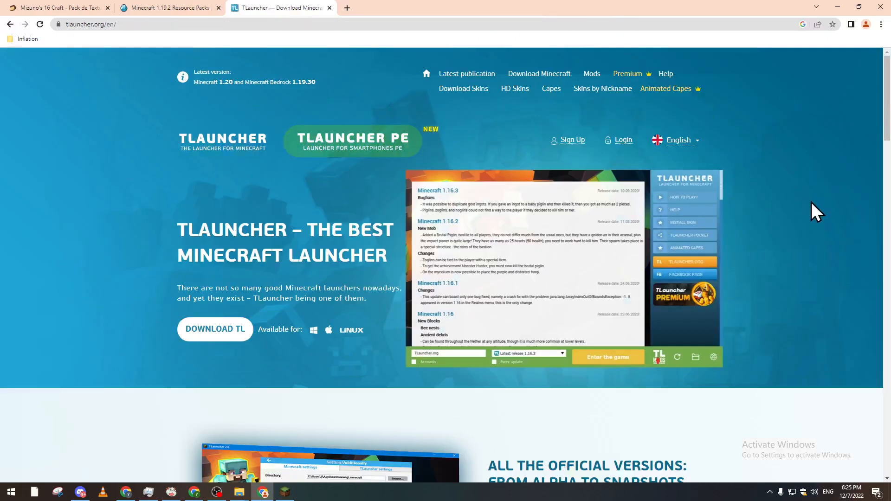
click(214, 329)
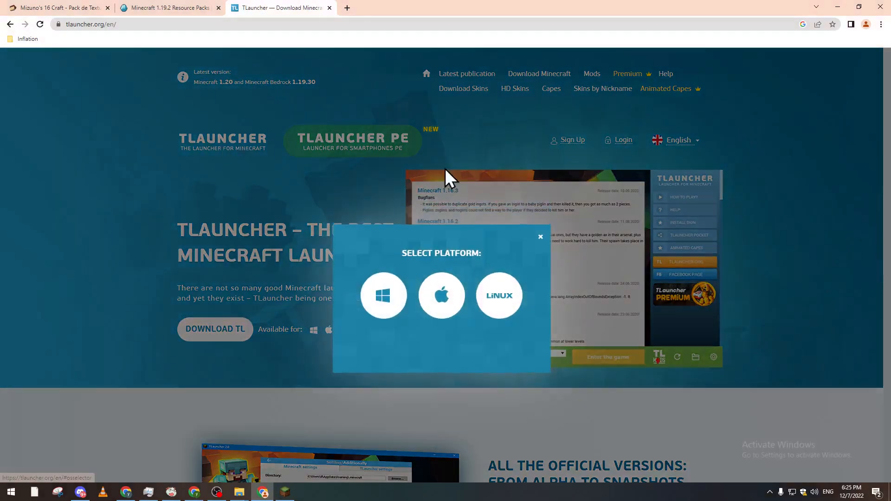
mouse_move(499, 296)
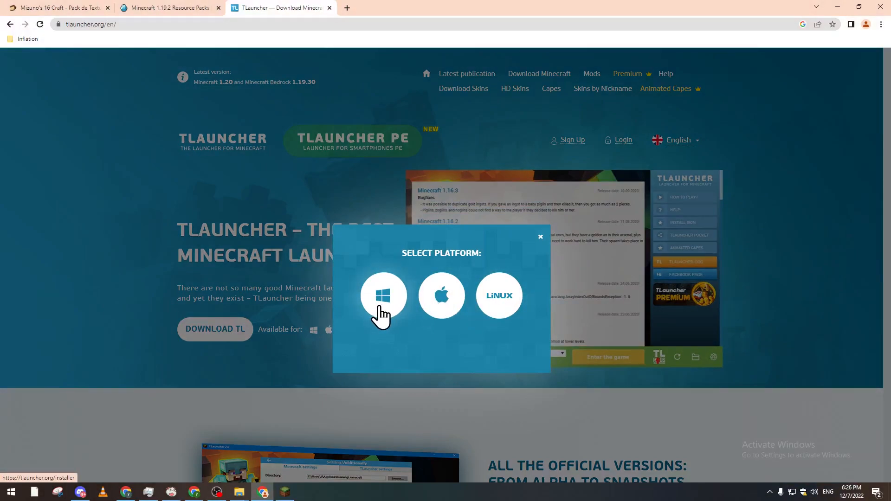
mouse_move(206, 204)
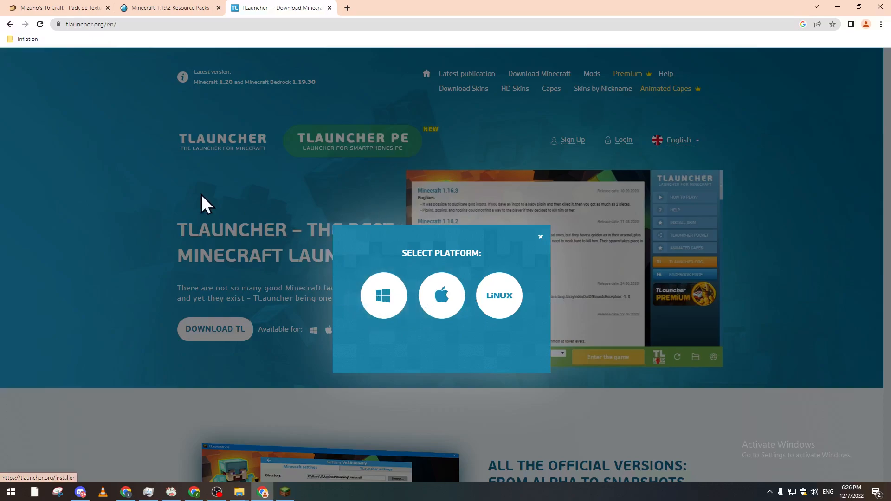
click(539, 236)
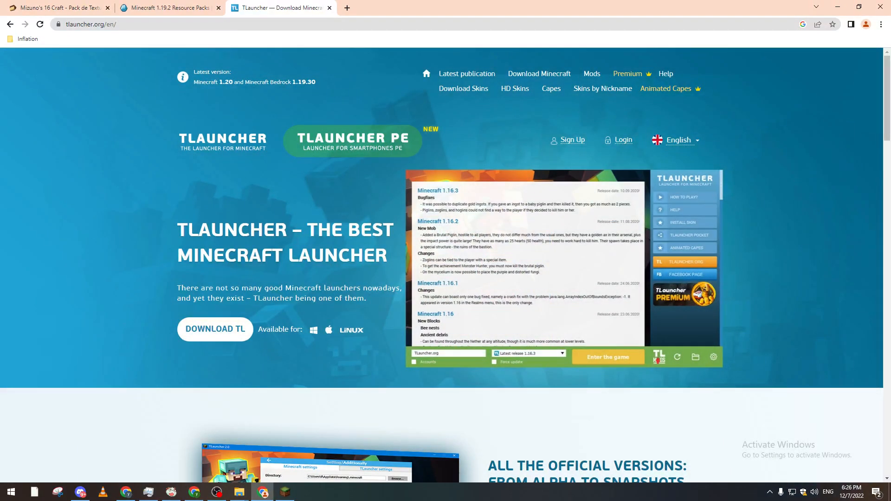
mouse_move(338, 183)
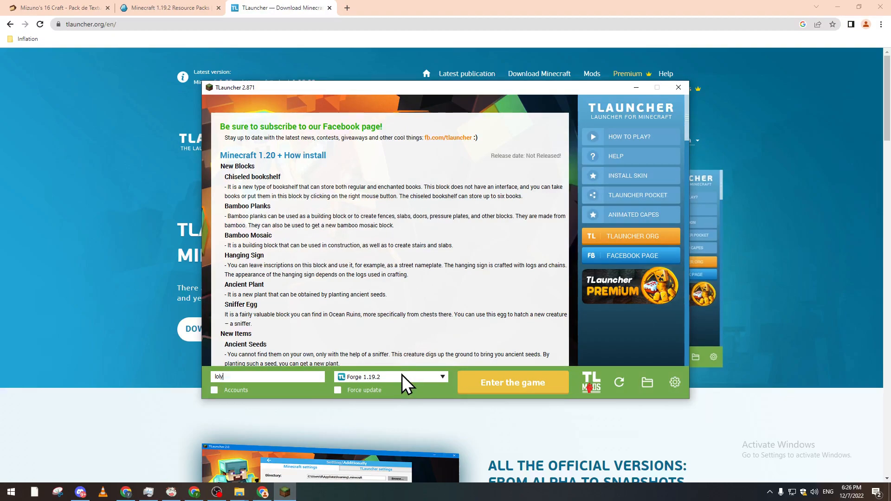
mouse_move(378, 389)
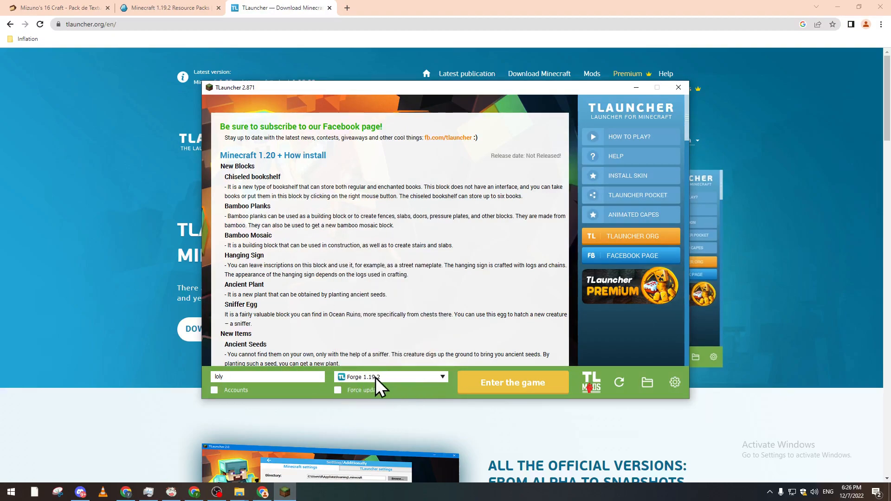
Confirm Forge 1.19.2 as the game version in the launcher's version dropdown.
click(391, 377)
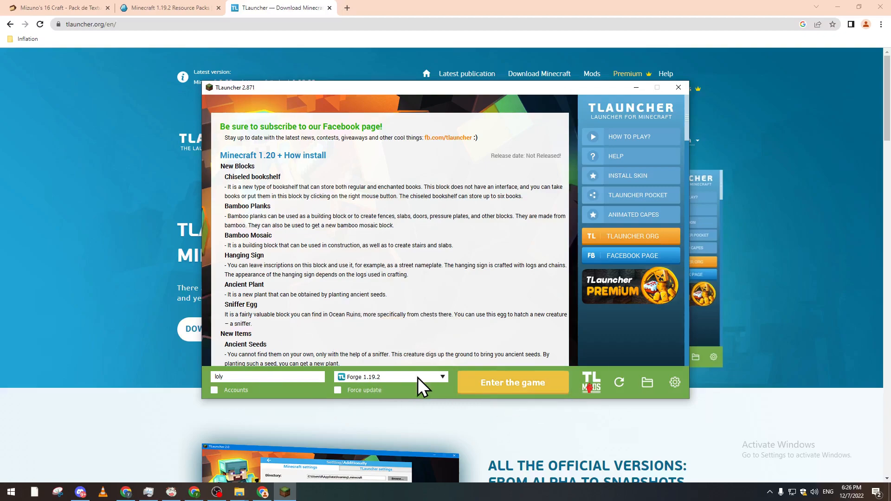
mouse_move(562, 398)
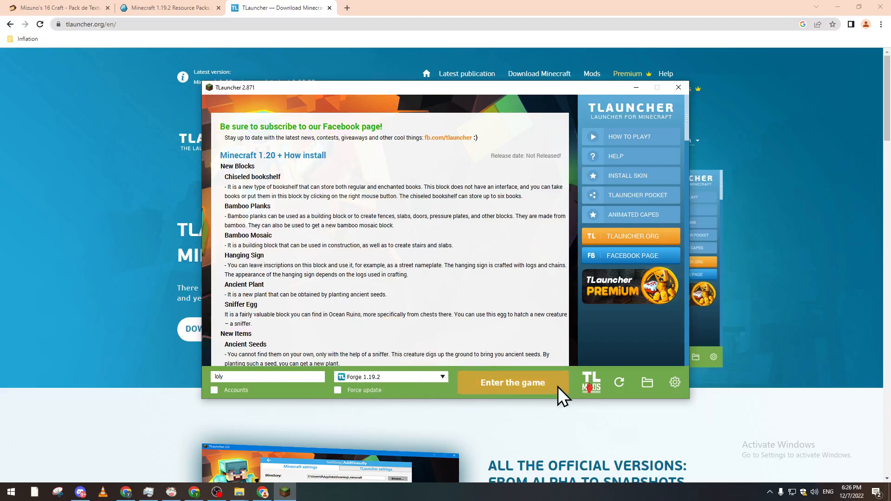
mouse_move(497, 386)
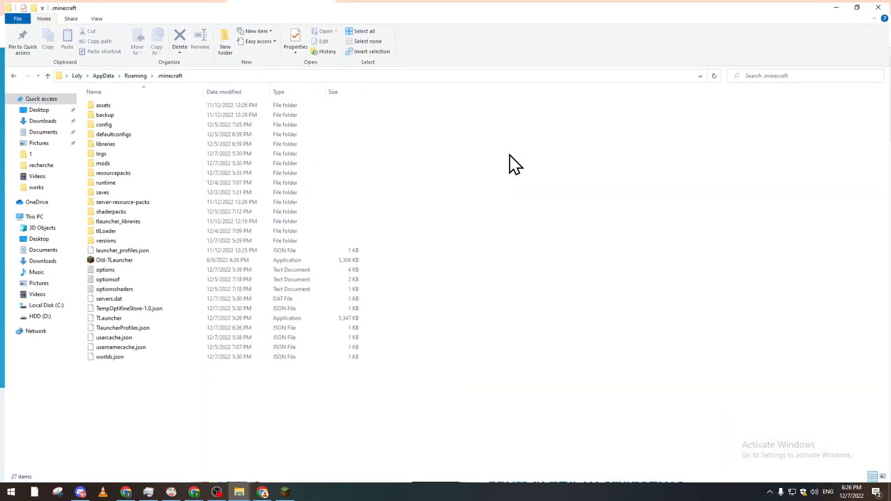
Enter the .minecraft mods folder showing only the tl_skin_cape_forge_1.19_1.19.2-1.28 jar.
double_click(103, 164)
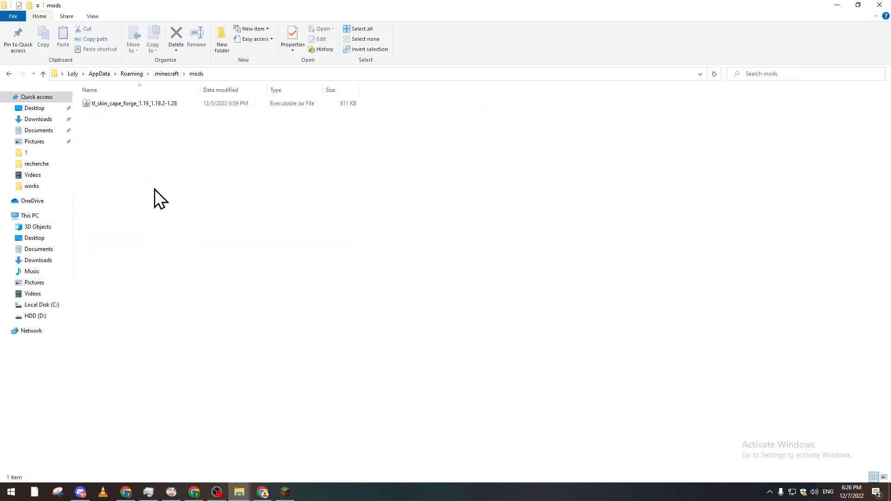
click(134, 103)
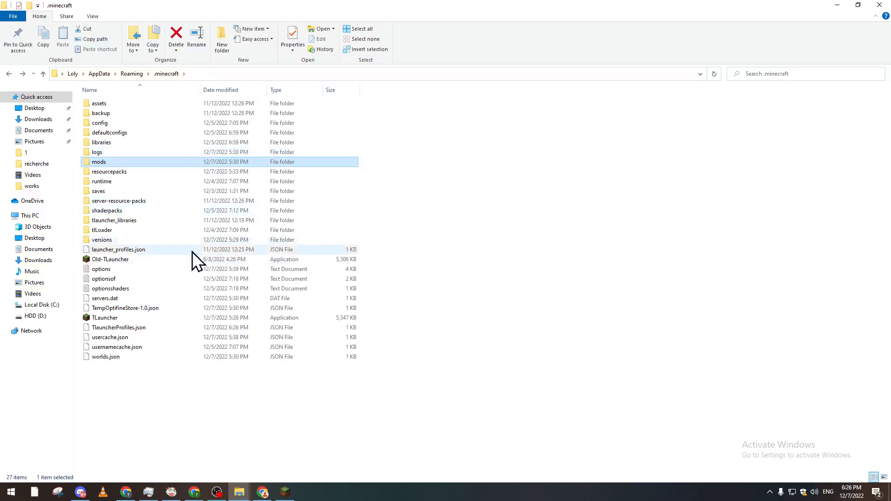
double_click(98, 162)
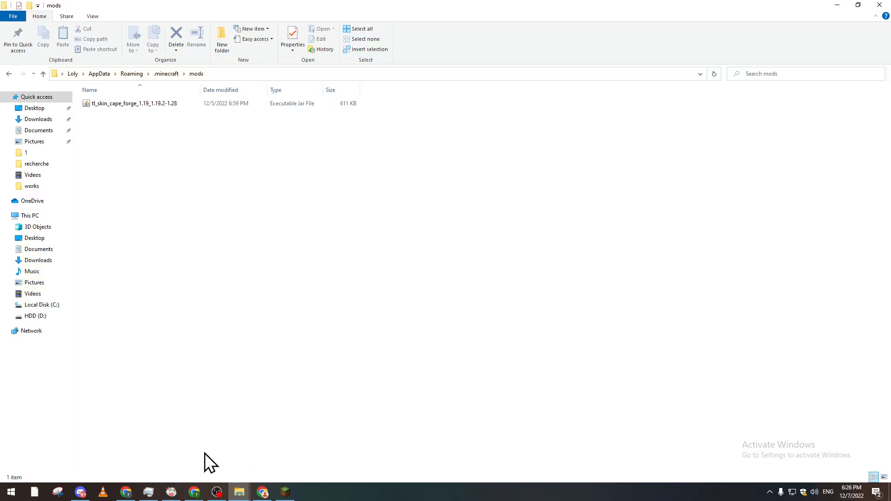
mouse_move(211, 486)
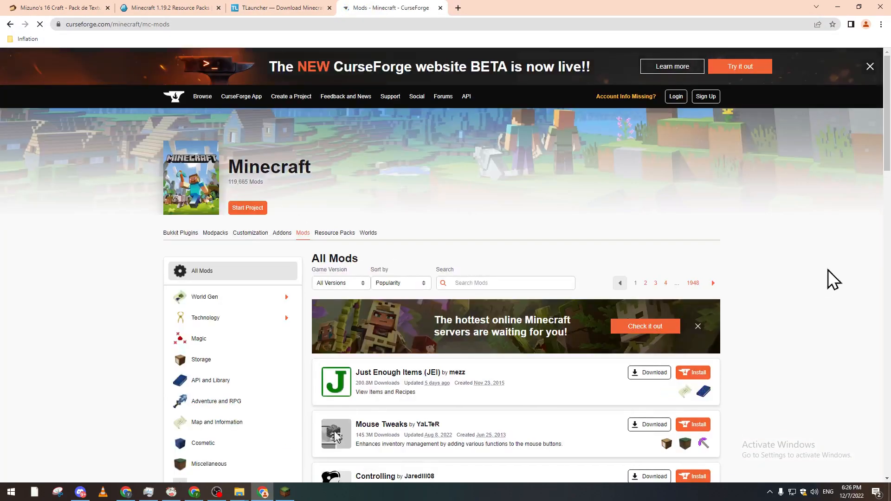
Scroll the CurseForge Minecraft mods list down until Enchantment Descriptions by DarkhaxDev appears.
scroll(down, 3)
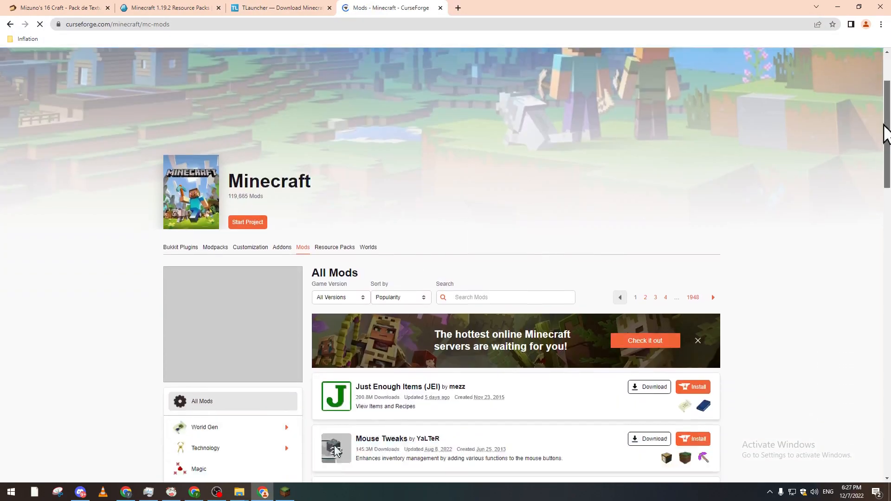
scroll(down, 3)
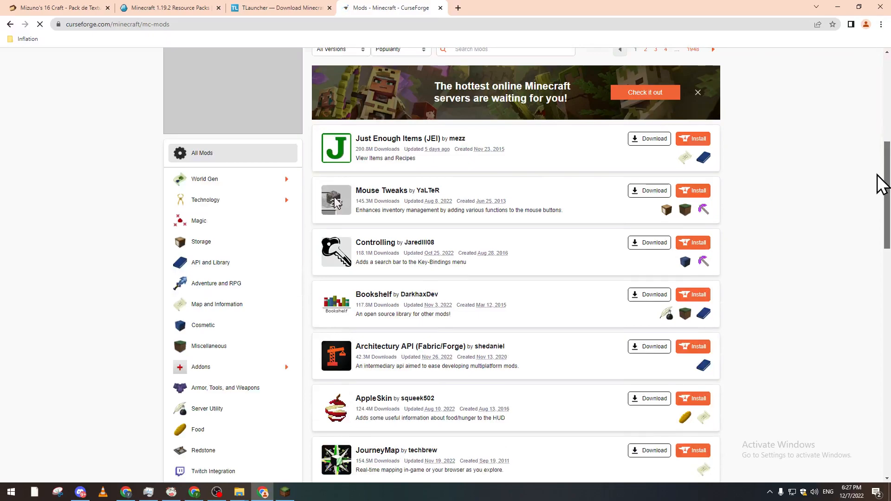
scroll(down, 3)
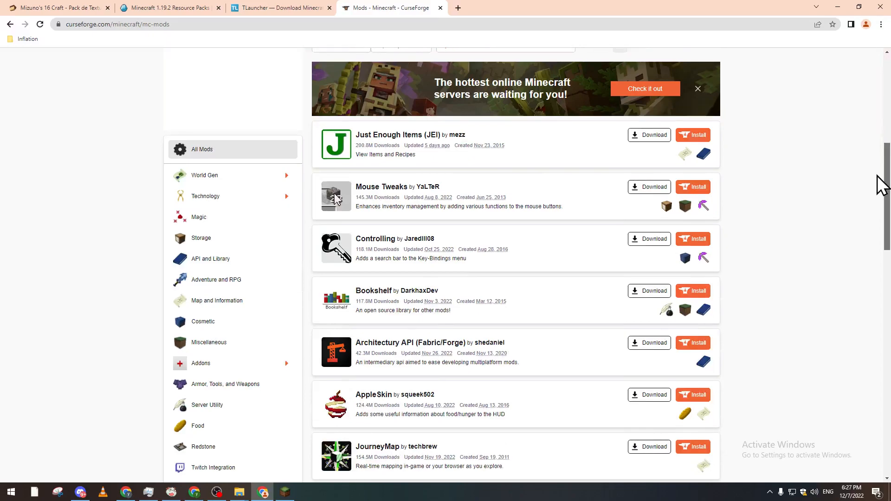
scroll(down, 3)
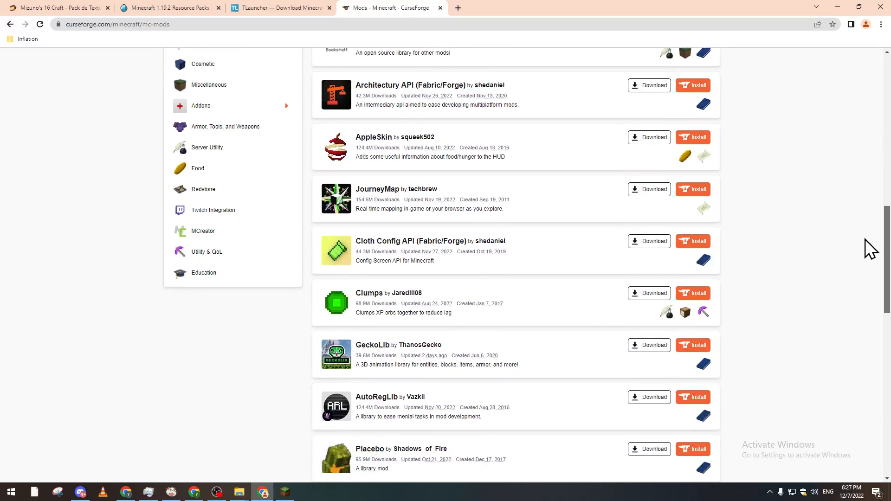
scroll(down, 3)
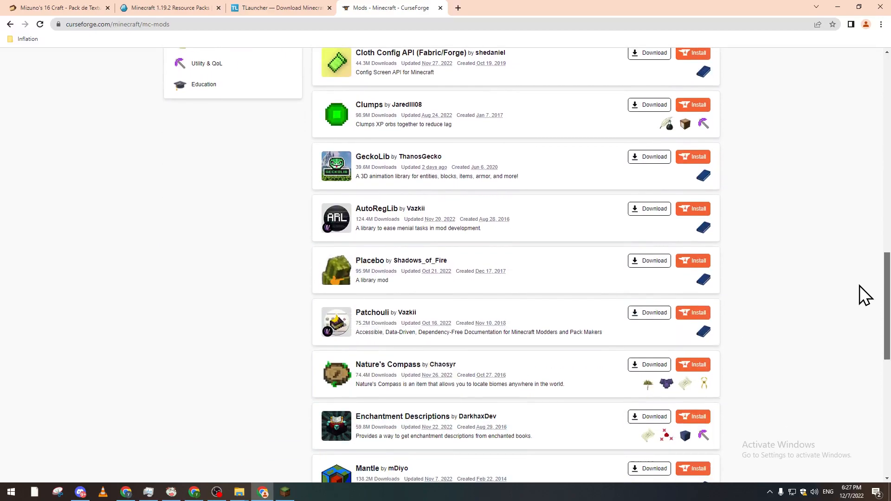
scroll(down, 3)
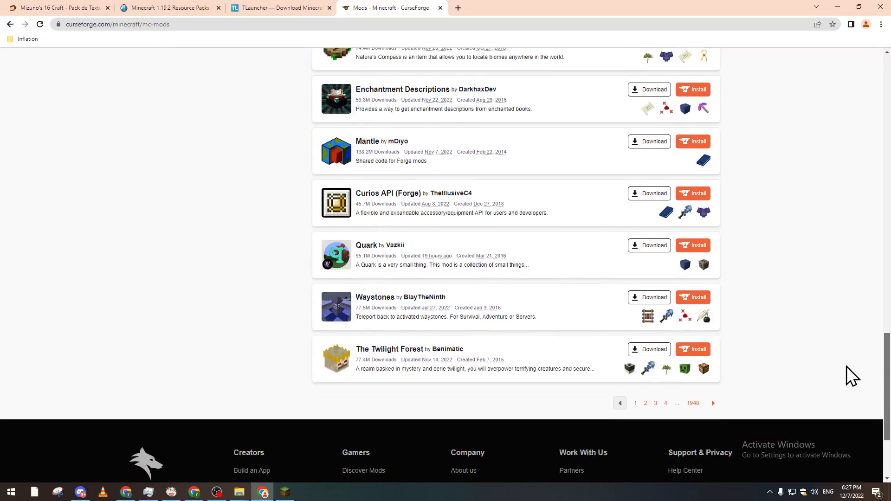
mouse_move(389, 173)
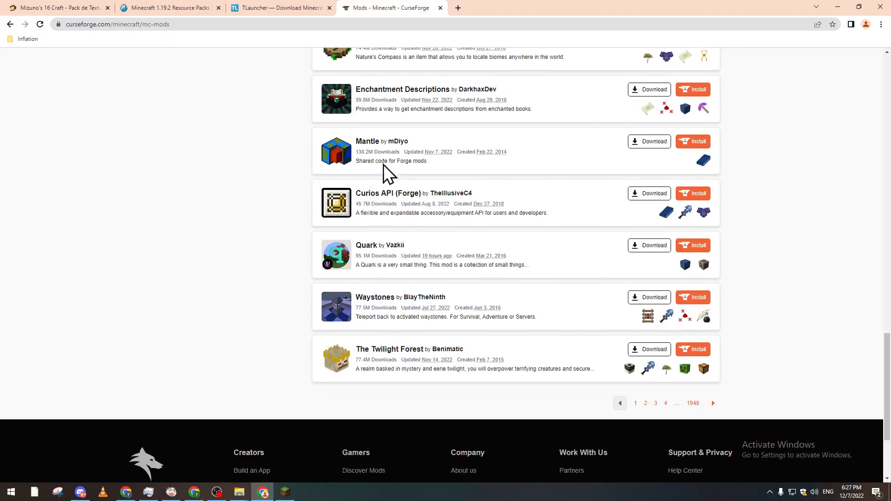
mouse_move(654, 110)
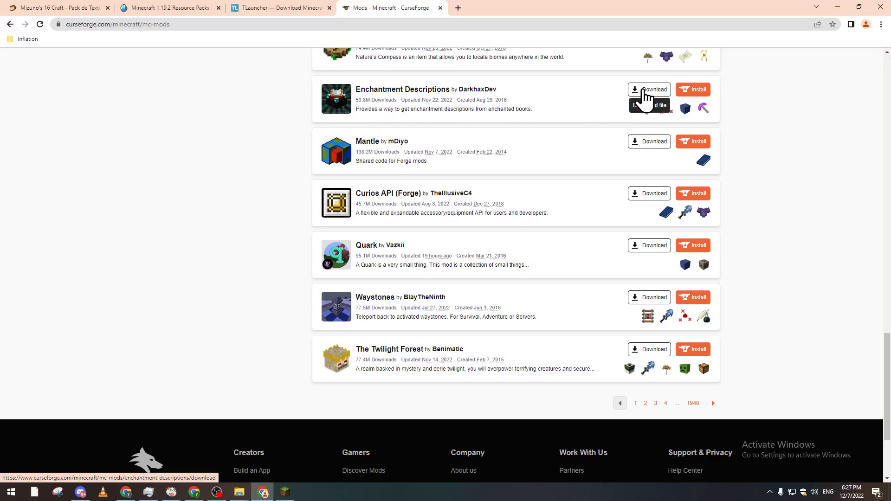
Download the Enchantment Descriptions jar and dismiss the 'Got CurseForge?' app prompt.
click(649, 89)
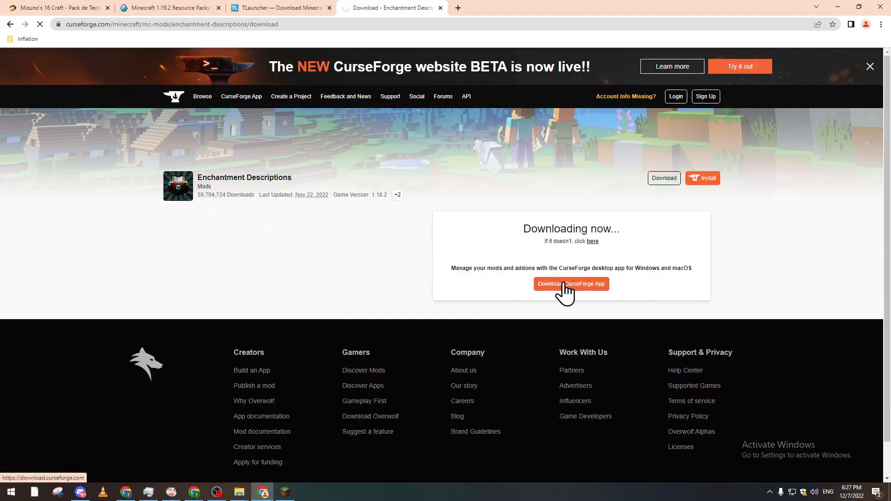
click(571, 285)
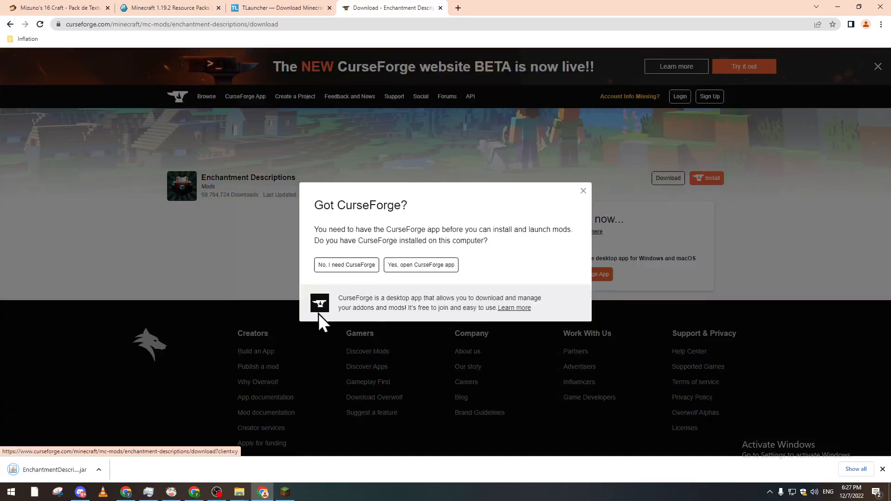
click(346, 265)
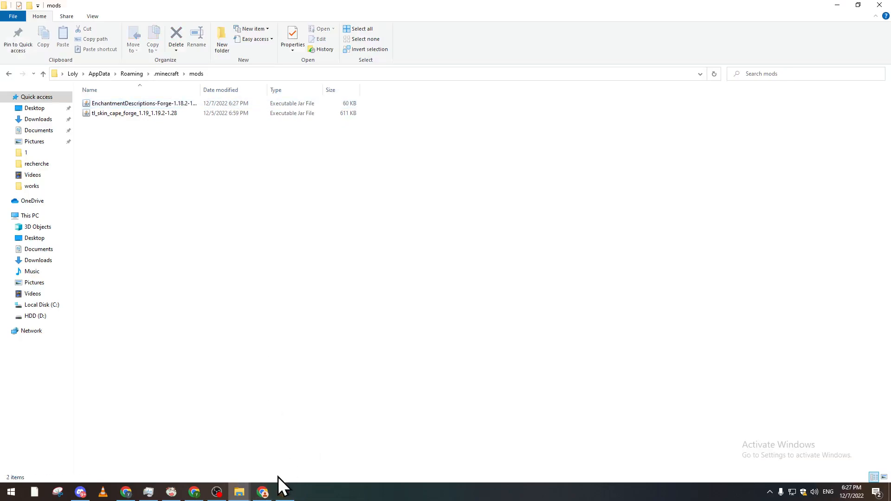
Delete the tl_skin_cape_forge jar, leaving only the Enchantment Descriptions jar in mods.
click(284, 492)
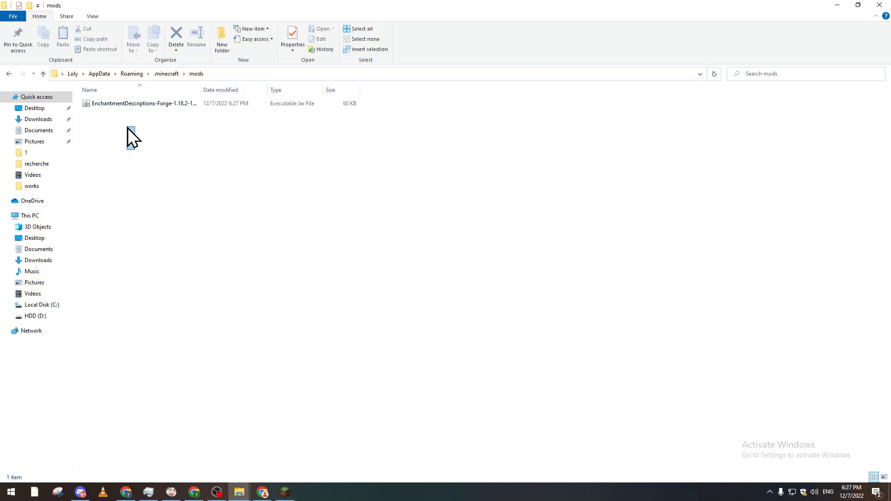
mouse_move(155, 172)
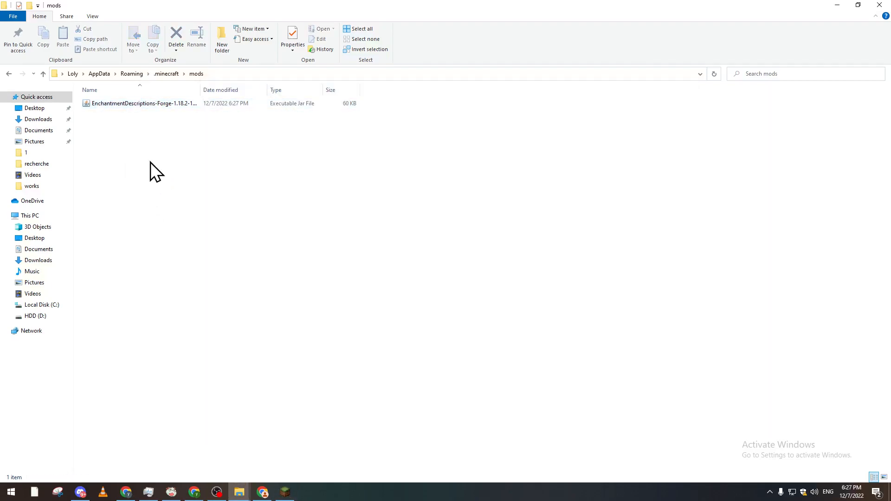
click(143, 103)
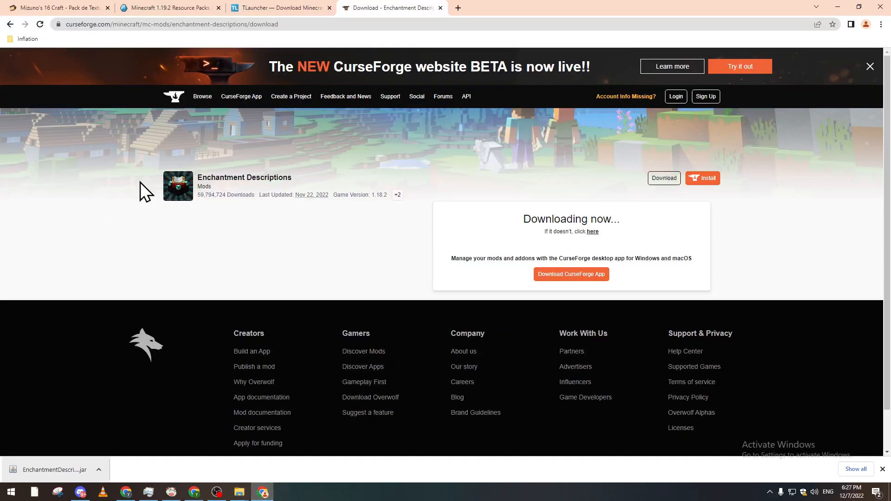
mouse_move(324, 139)
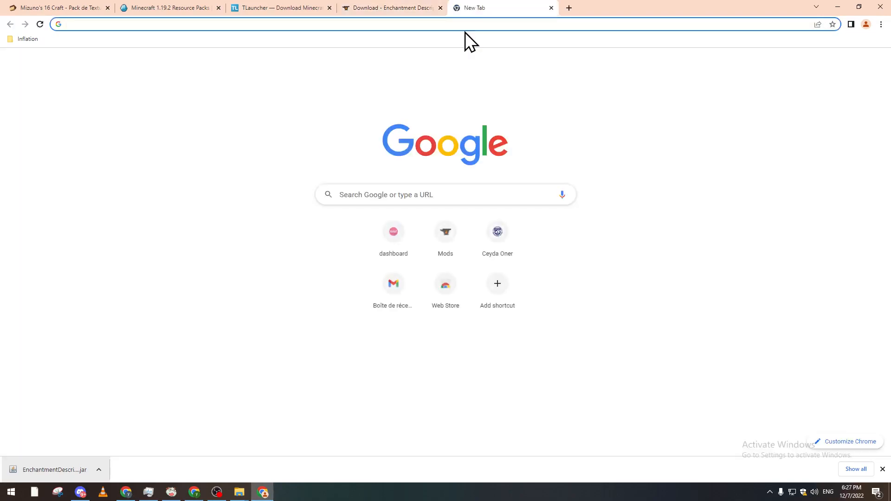
Search Google for 'minecraft modpacks' and follow the 'Modpacks - Minecraft - CurseForge' result.
text(minecraft modepac)
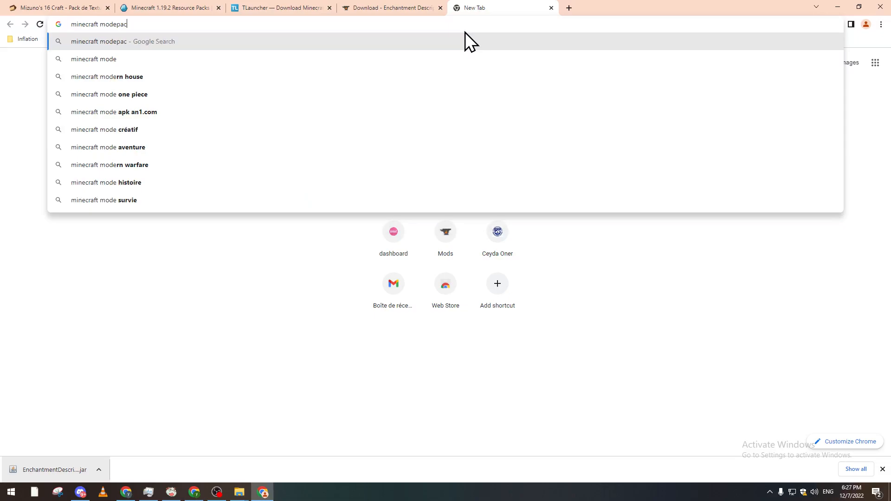
key(enter)
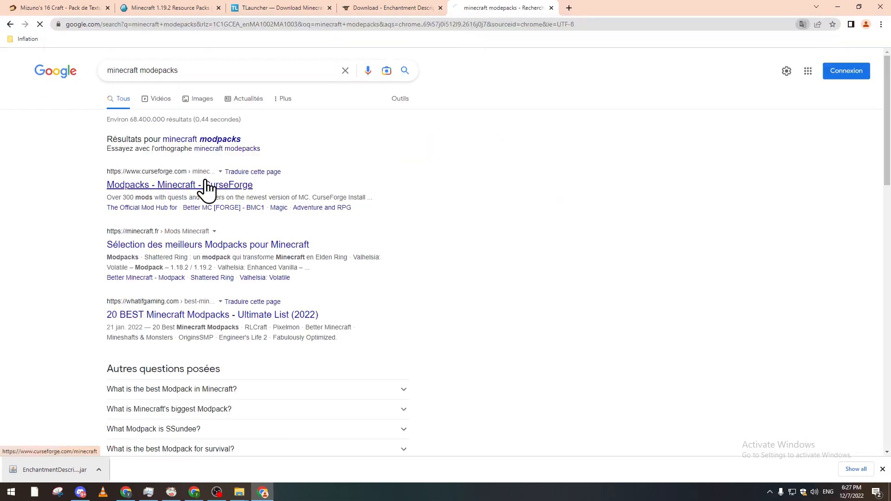
click(179, 184)
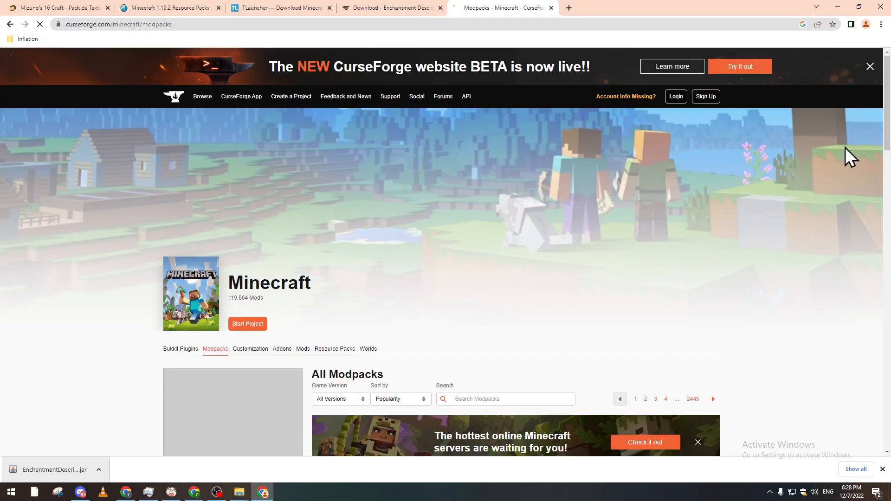
From the All Modpacks list, reach the All the Mods 8 page, then the Mustard Virus by Forge Labs page.
scroll(down, 3)
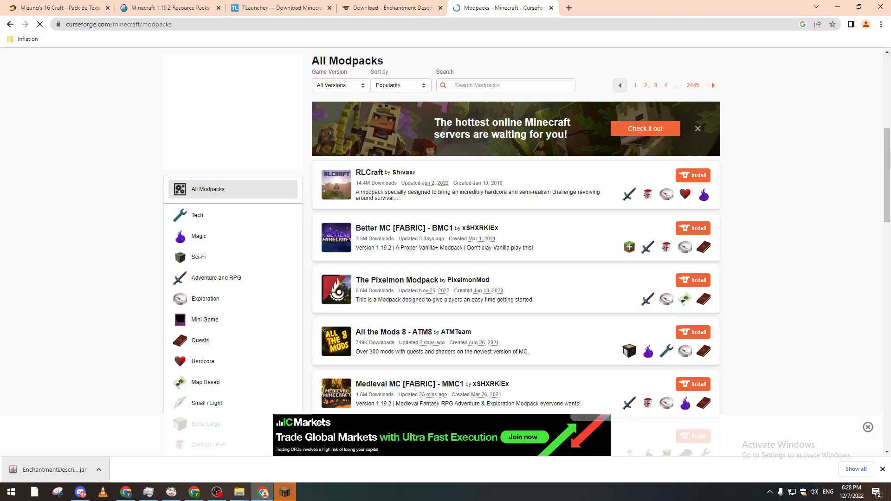
click(693, 332)
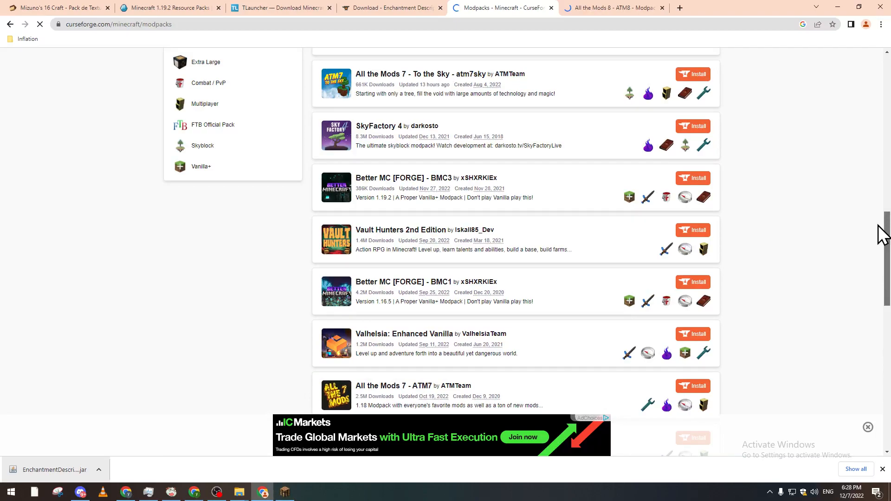
scroll(down, 3)
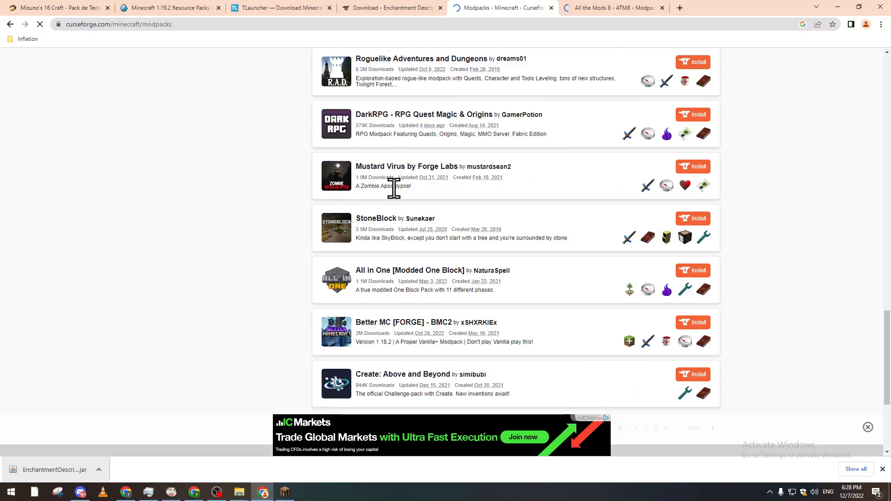
click(405, 167)
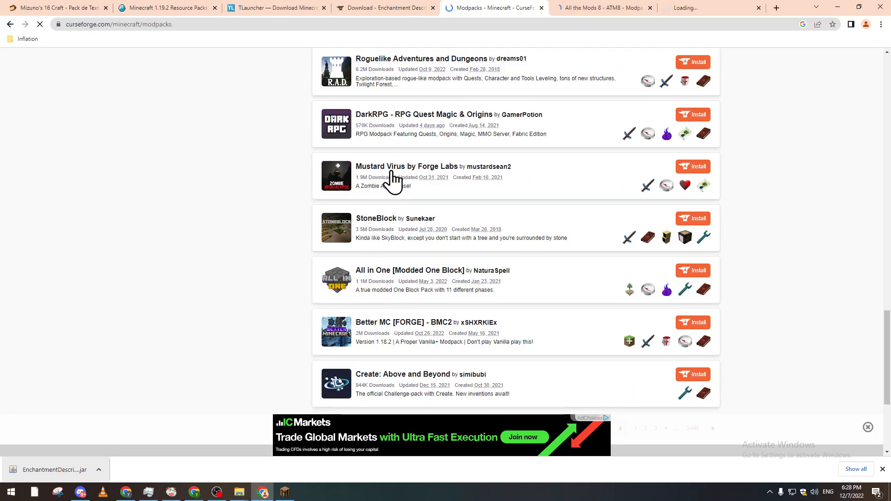
click(406, 166)
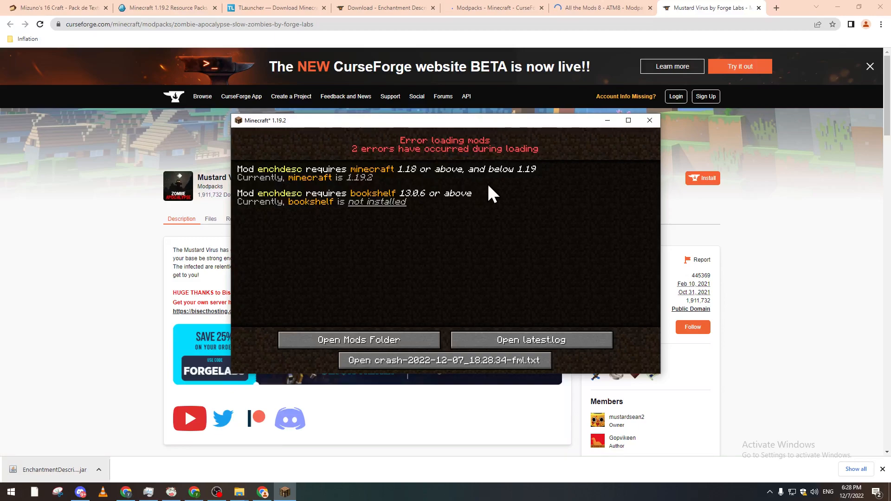
mouse_move(437, 327)
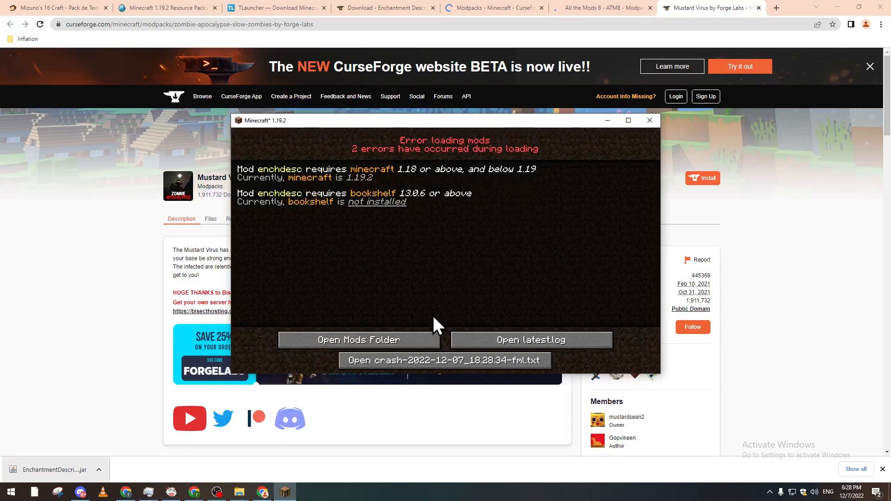
Minimize the 'Error loading mods' window, returning to the Enchantment Descriptions download page.
click(650, 120)
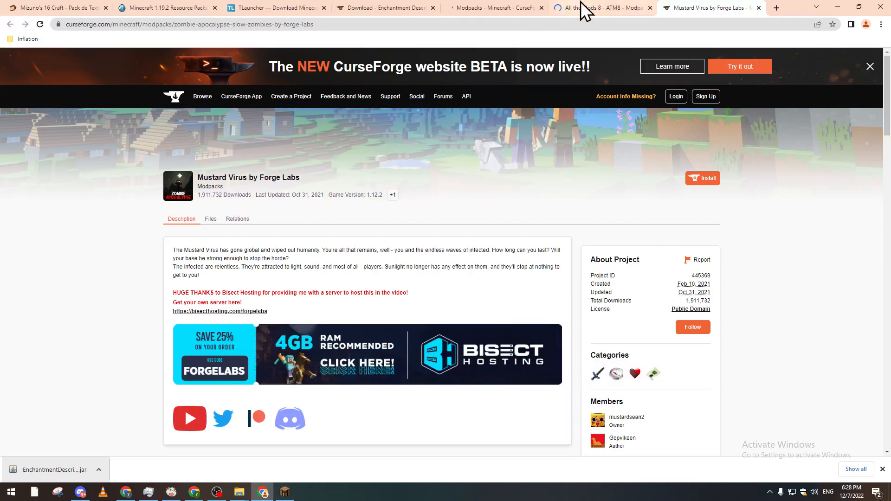
click(383, 7)
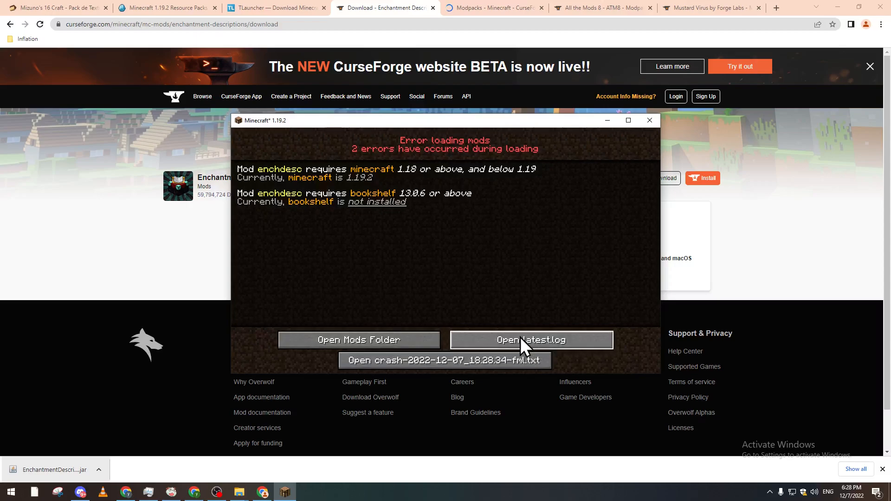
click(531, 340)
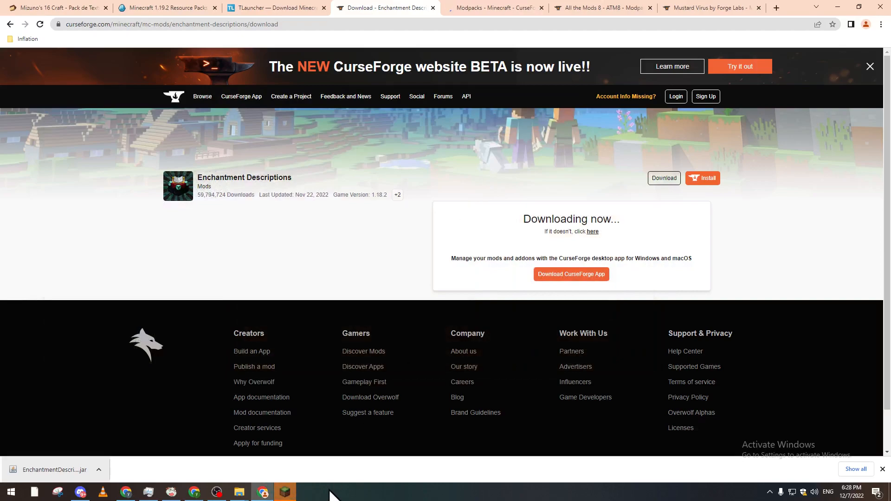
Bring TLauncher back up and choose Forge 1.19 as the game version.
click(442, 377)
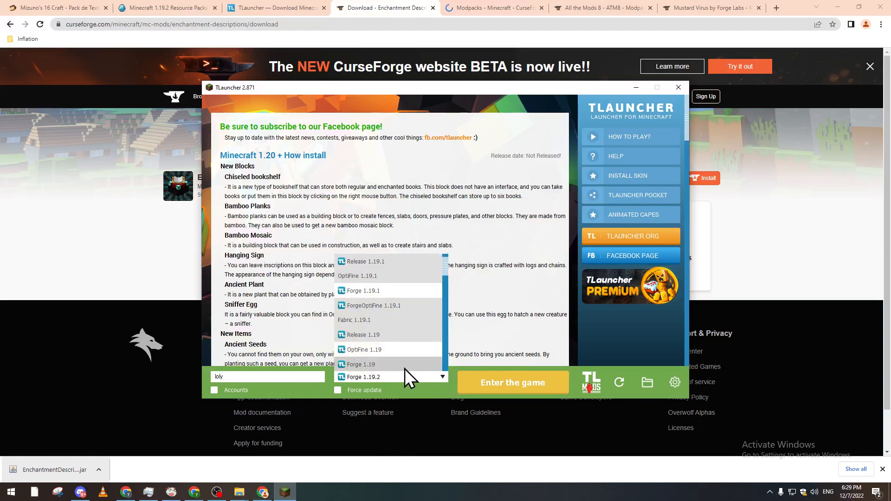
click(361, 363)
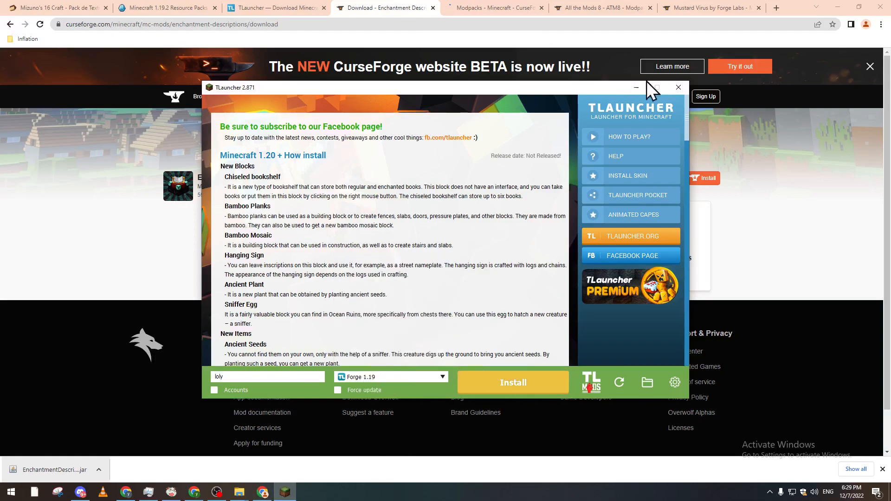